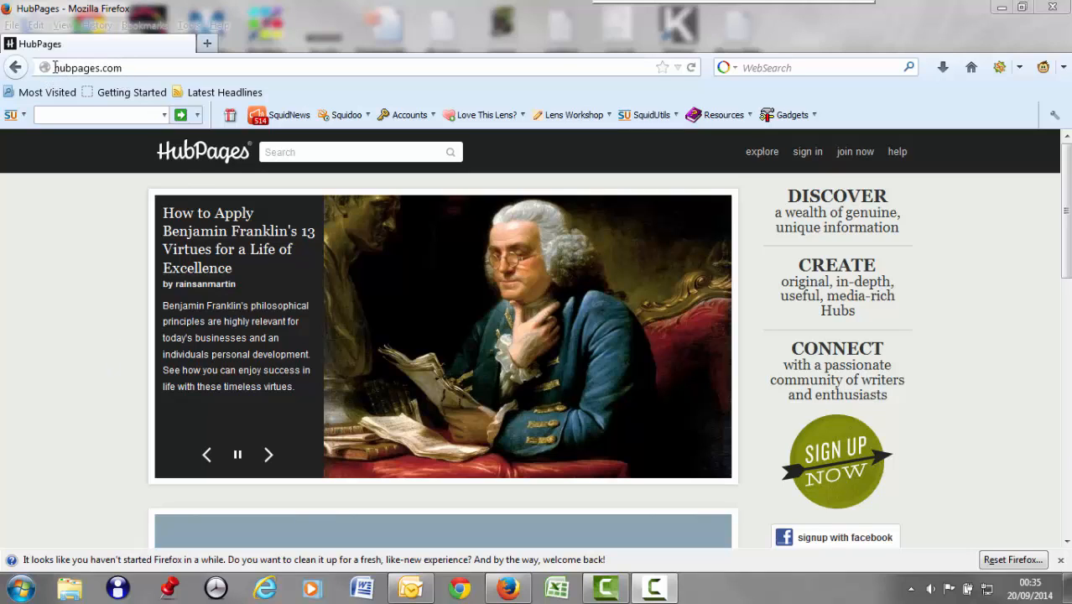
pyautogui.moveTo(336, 222)
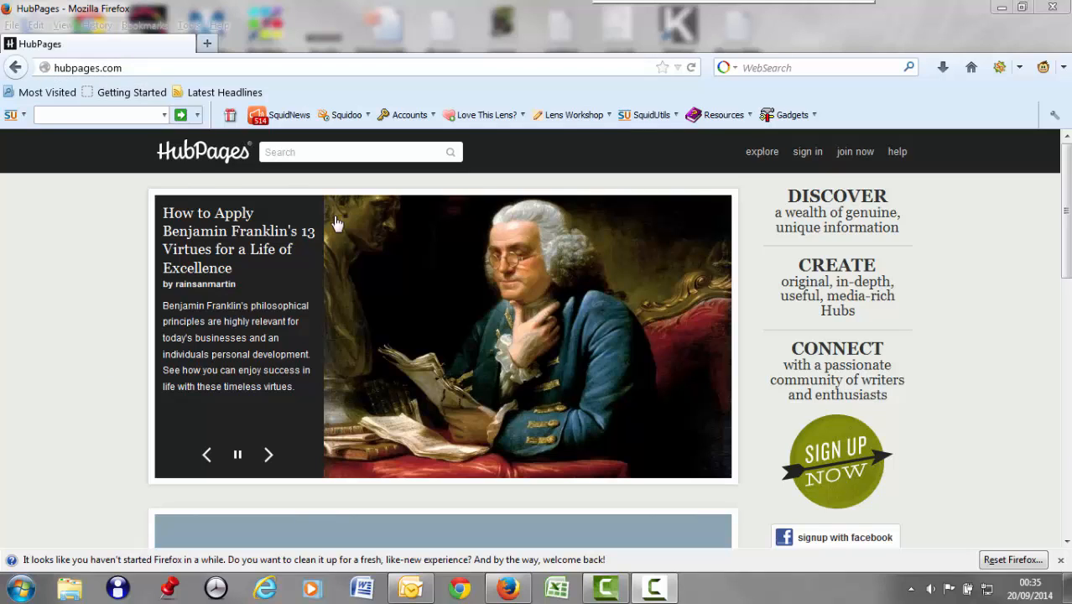
pyautogui.moveTo(855, 152)
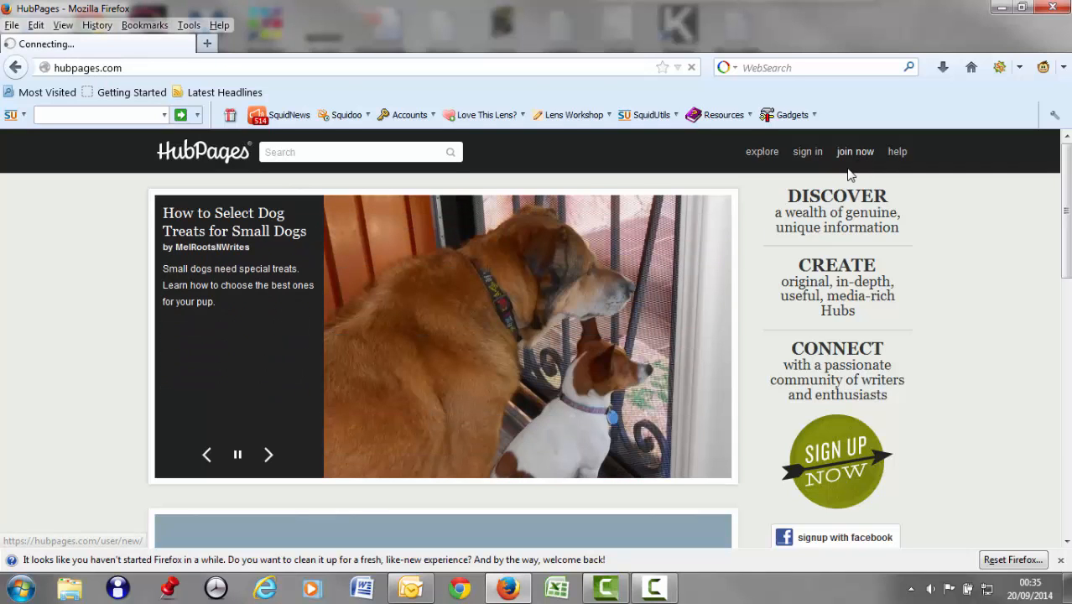
# - Open the Join HubPages form and enter pen name Johnwalters1, since Johnwalters was unavailable
pyautogui.click(854, 151)
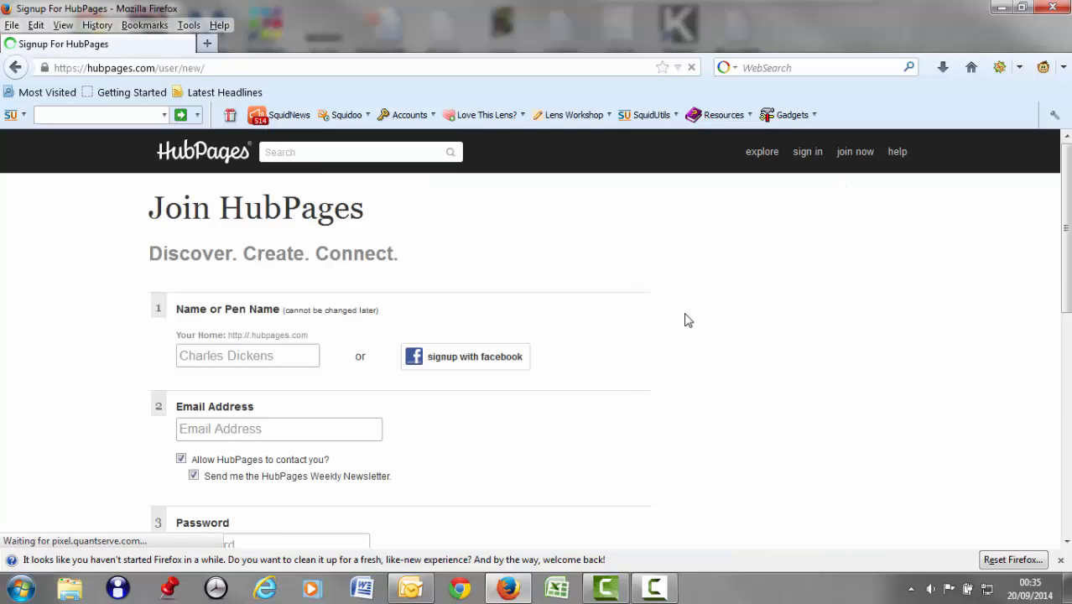
pyautogui.scroll(-3)
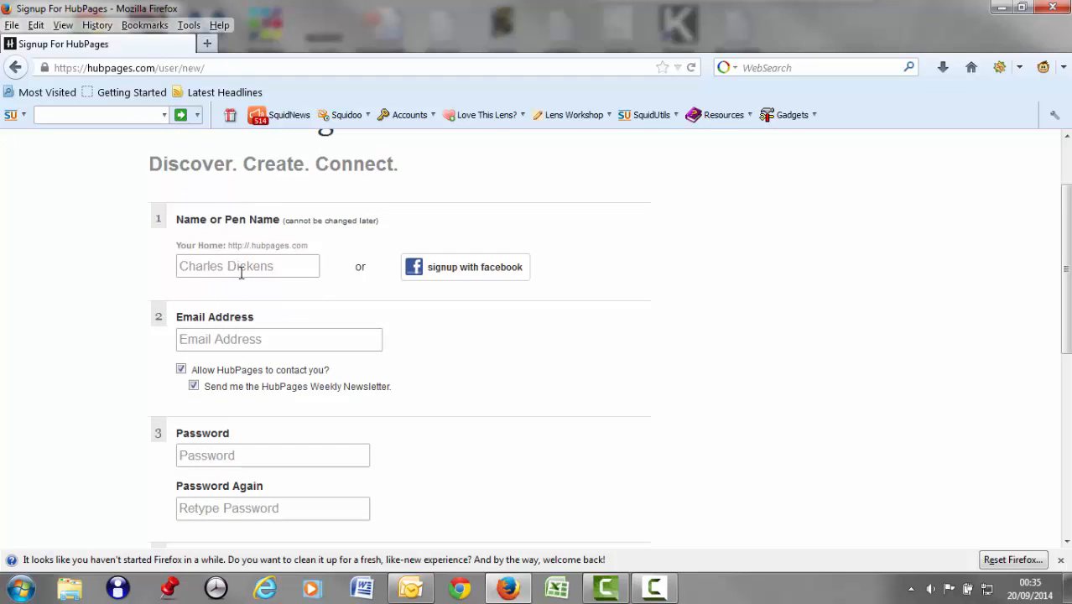
pyautogui.click(247, 266)
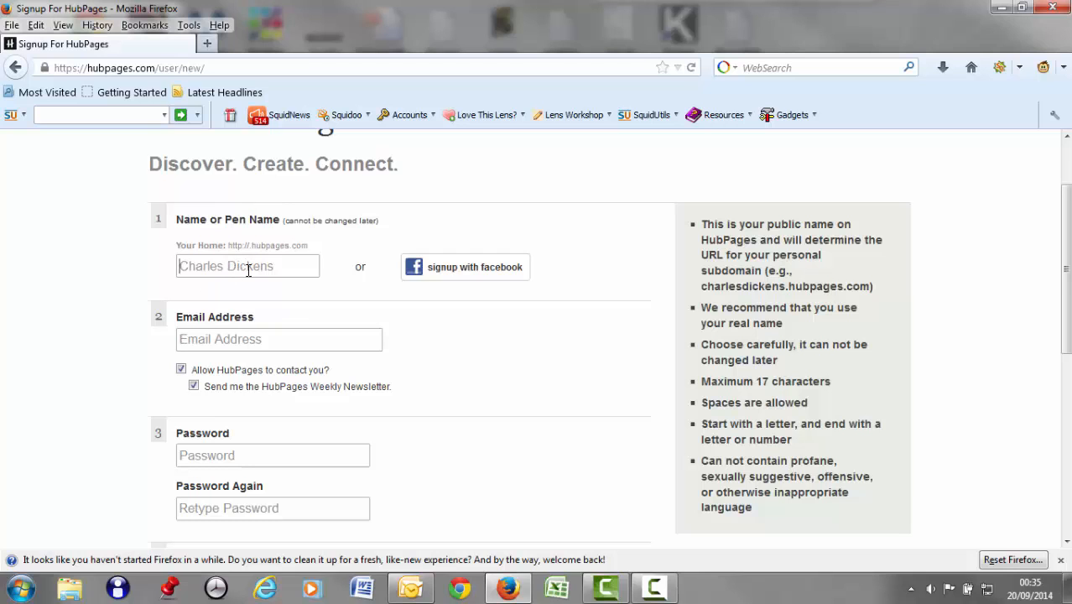
pyautogui.write('J')
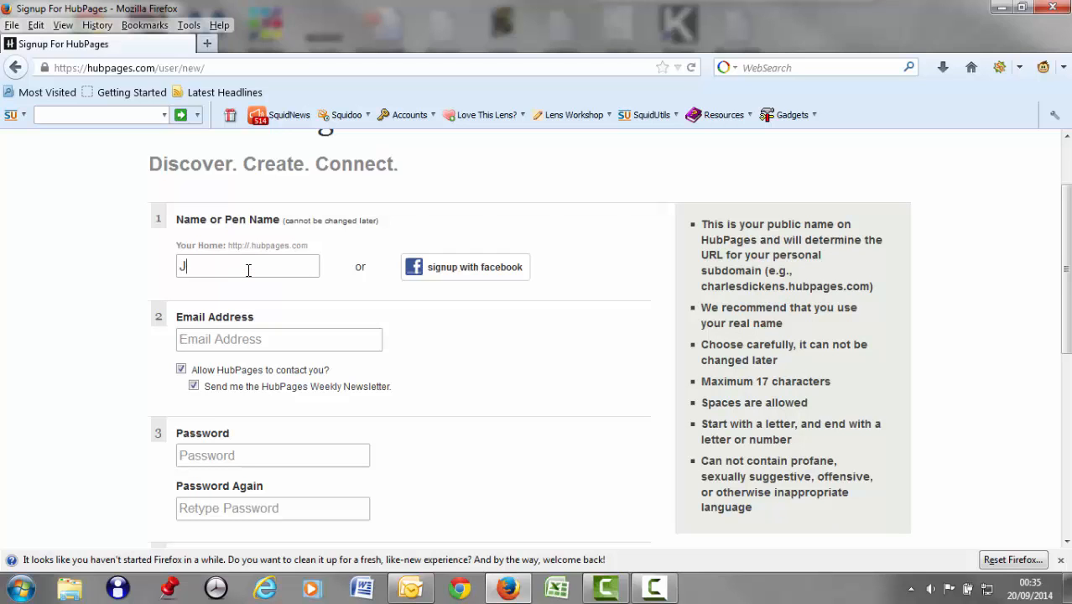
pyautogui.write('ohnwal')
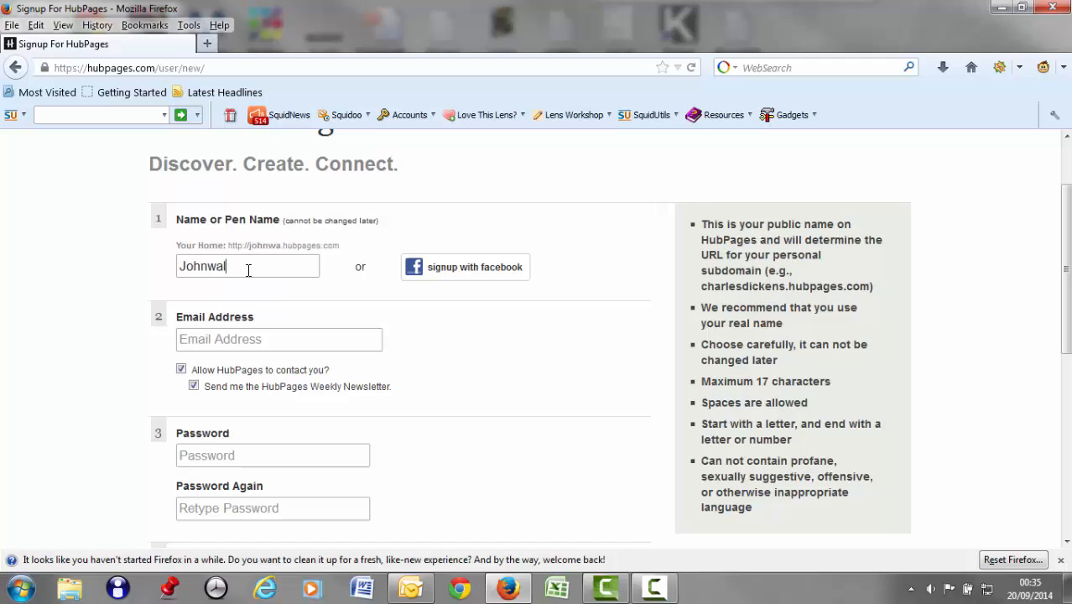
pyautogui.write('ters')
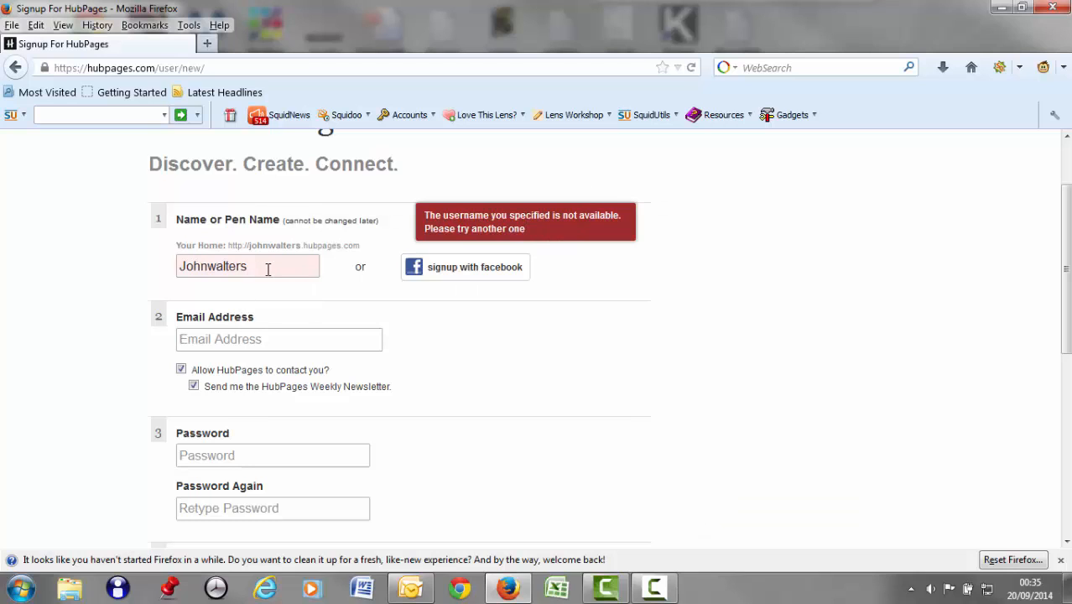
pyautogui.write('1')
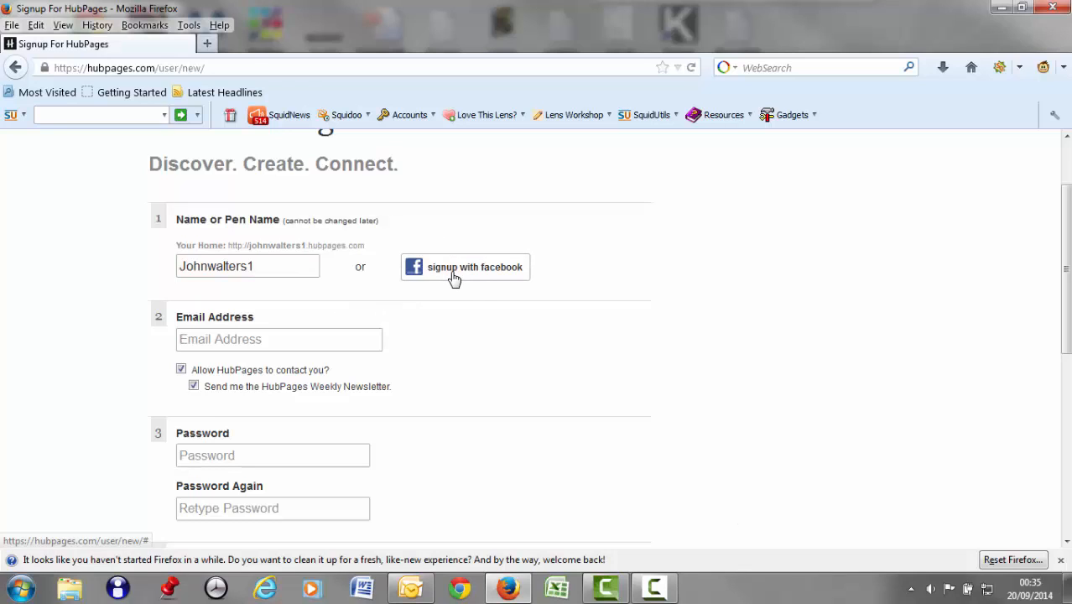
pyautogui.moveTo(423, 293)
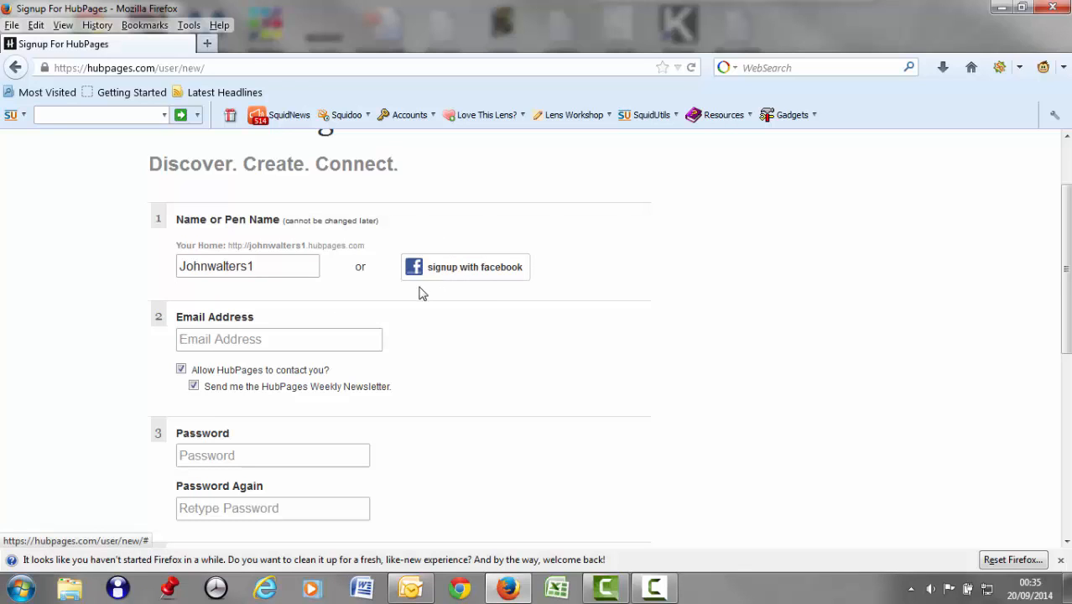
pyautogui.moveTo(305, 295)
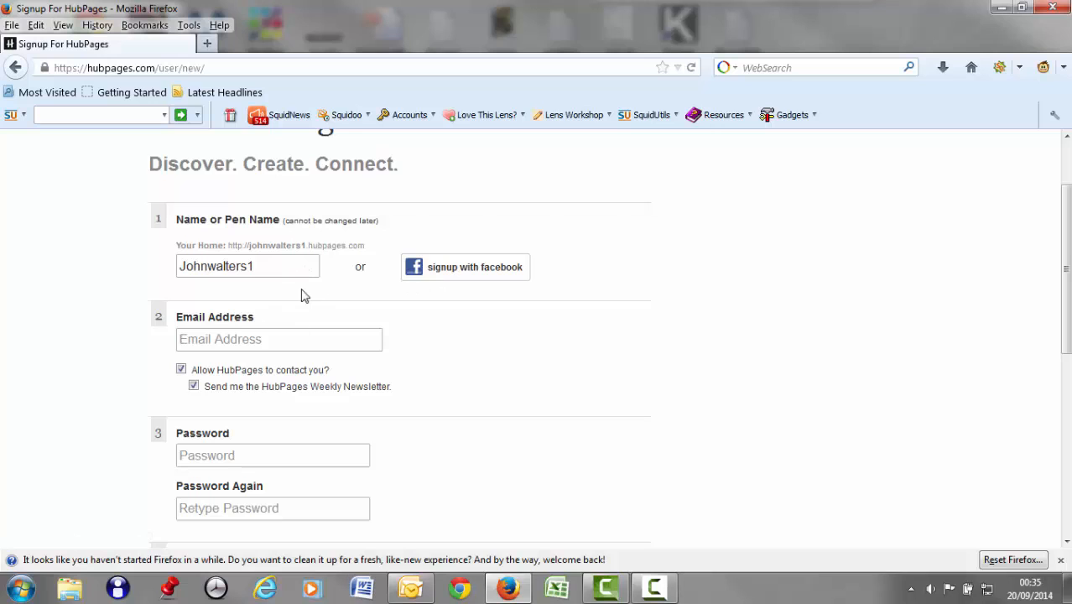
pyautogui.scroll(-3)
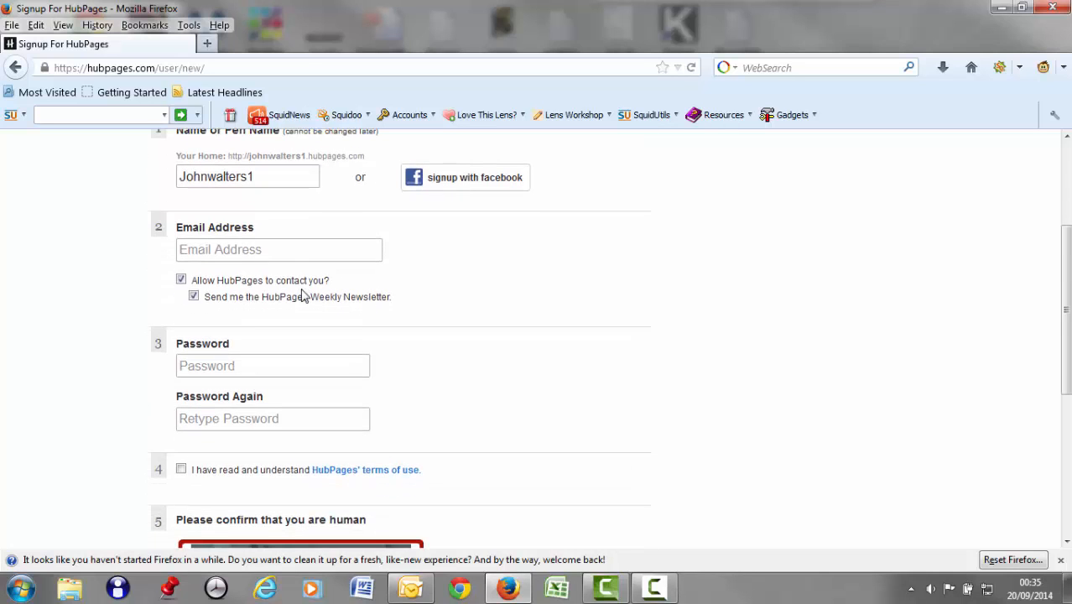
pyautogui.click(280, 249)
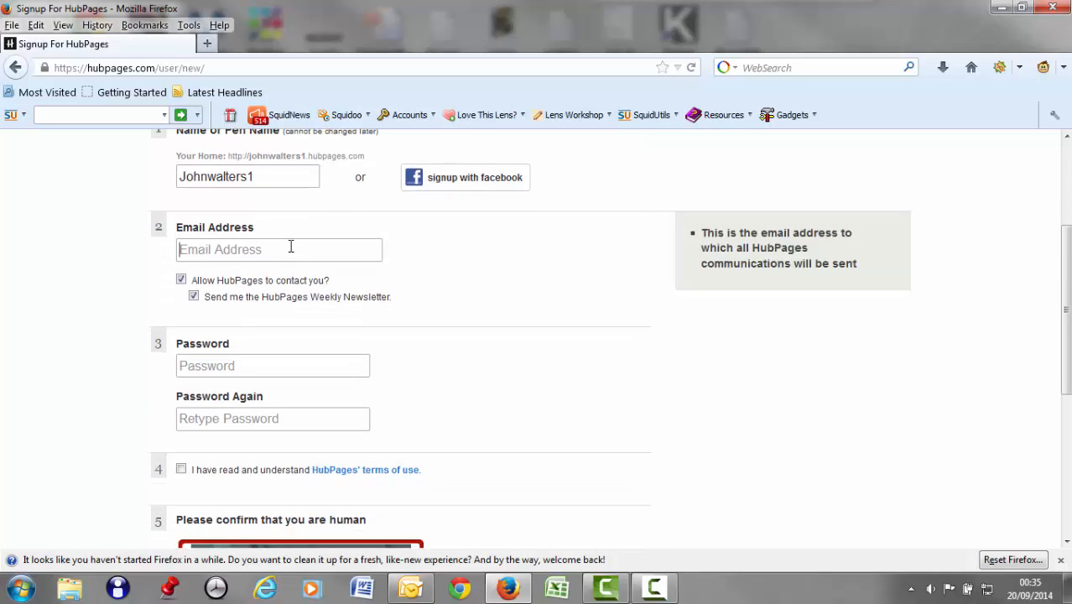
pyautogui.moveTo(755, 206)
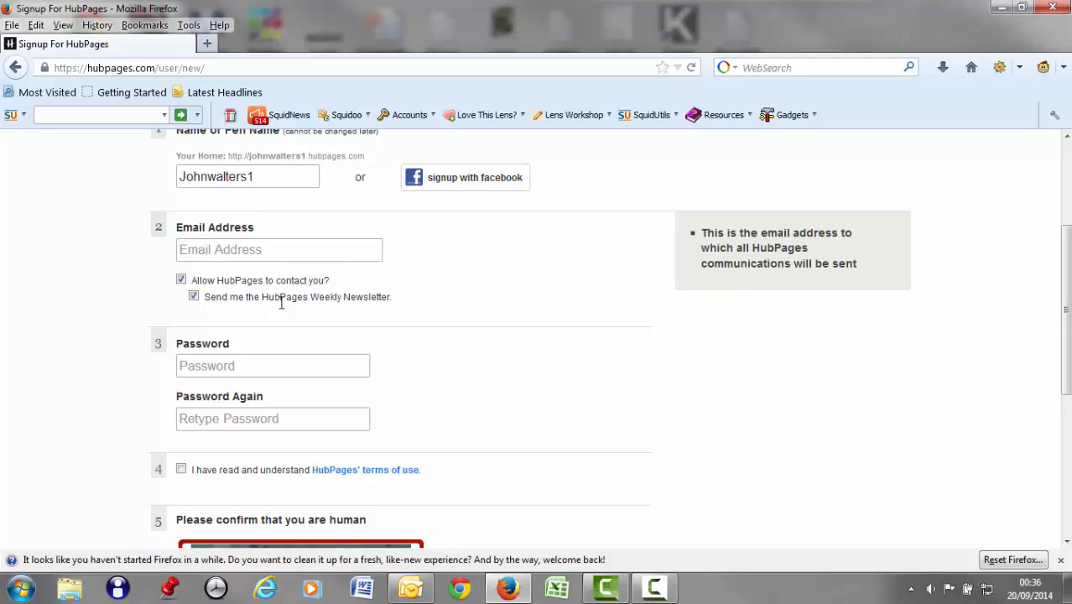
pyautogui.click(278, 249)
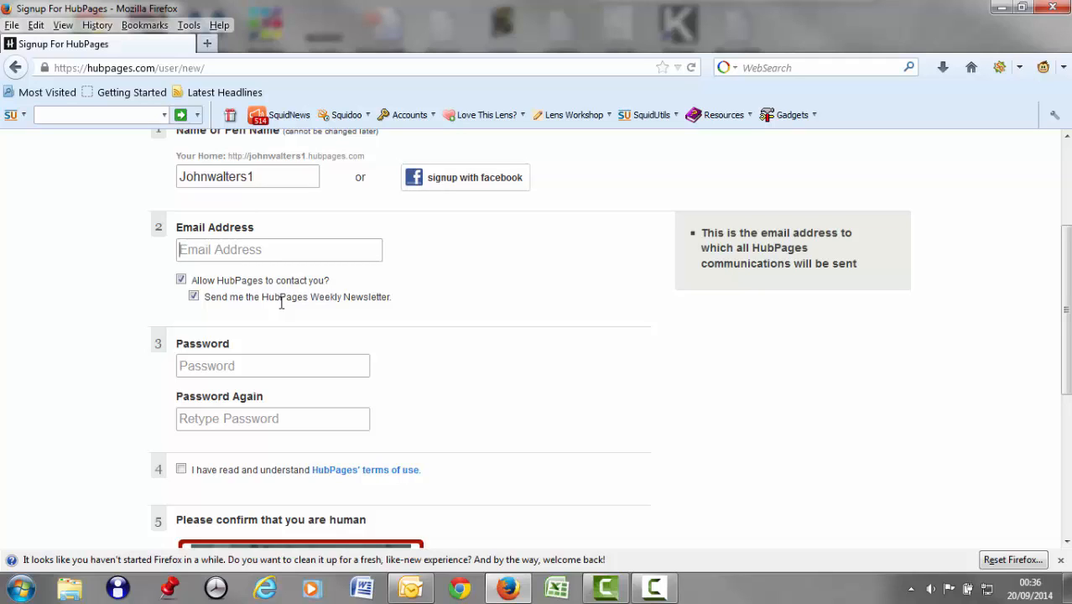
pyautogui.moveTo(285, 327)
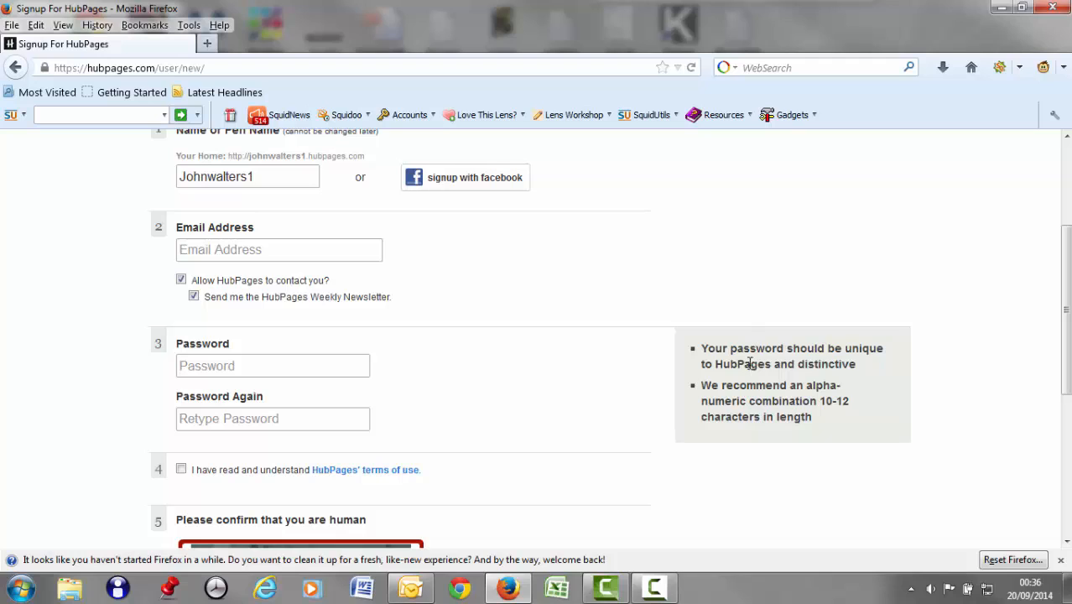
pyautogui.moveTo(809, 343)
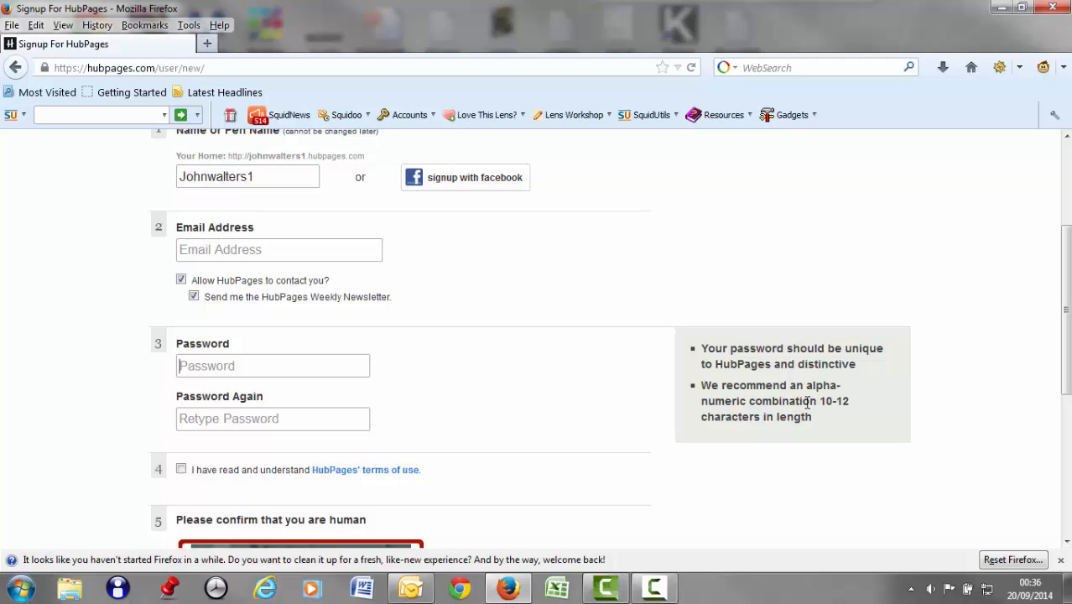
pyautogui.moveTo(496, 394)
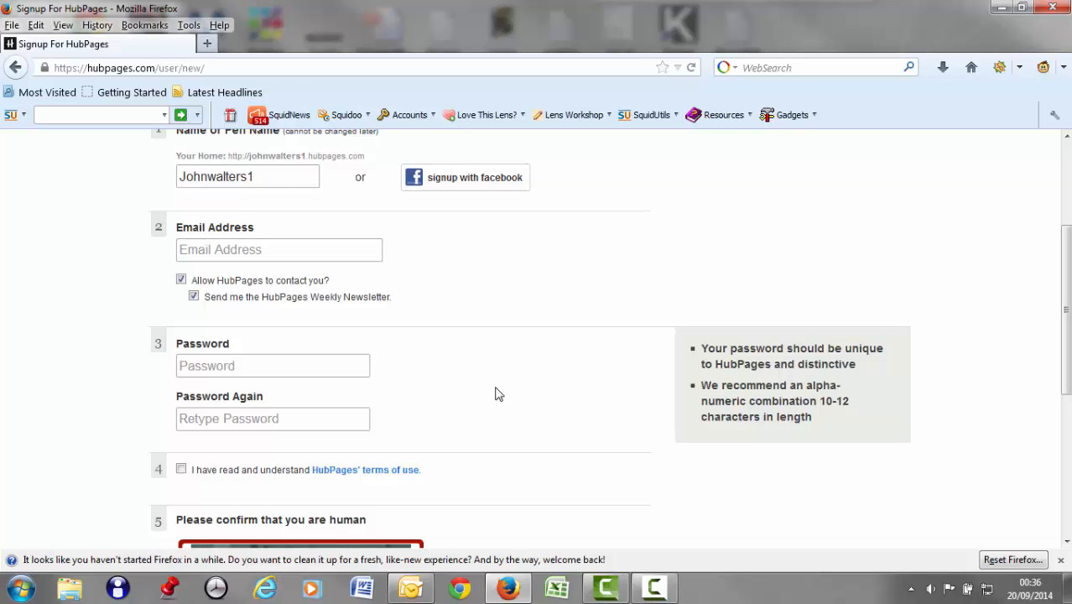
# - Tick the terms-of-use checkbox and scroll down toward the captcha and Sign Up button
pyautogui.scroll(-3)
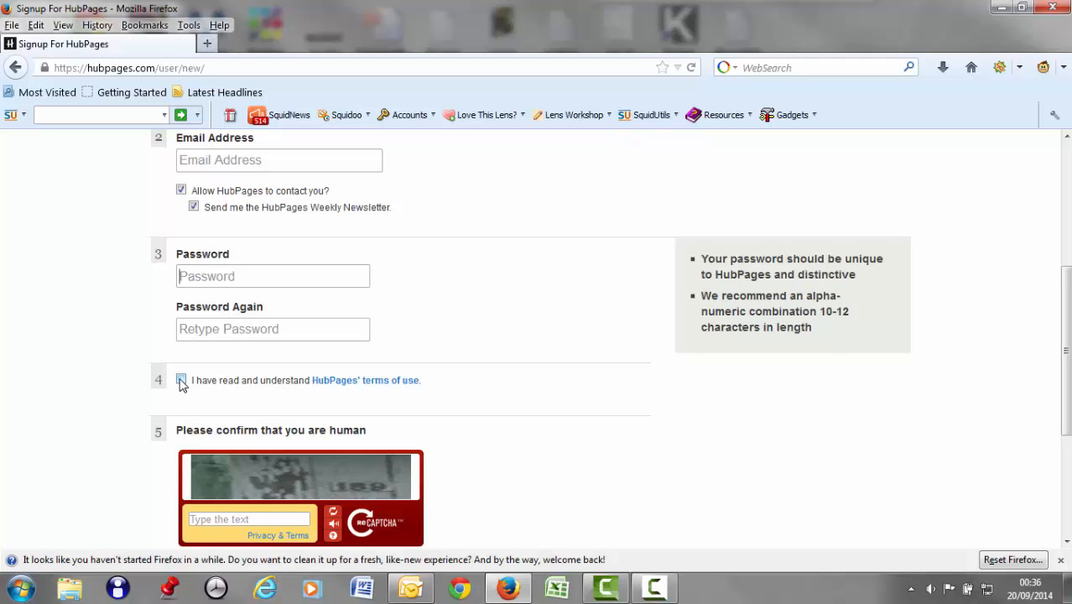
pyautogui.click(180, 379)
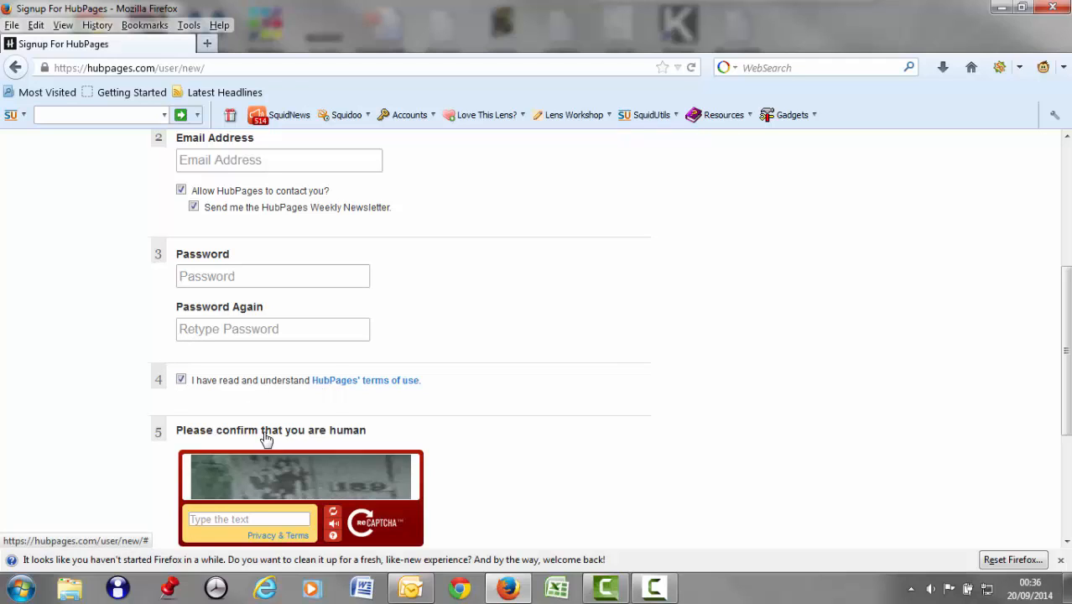
pyautogui.moveTo(93, 399)
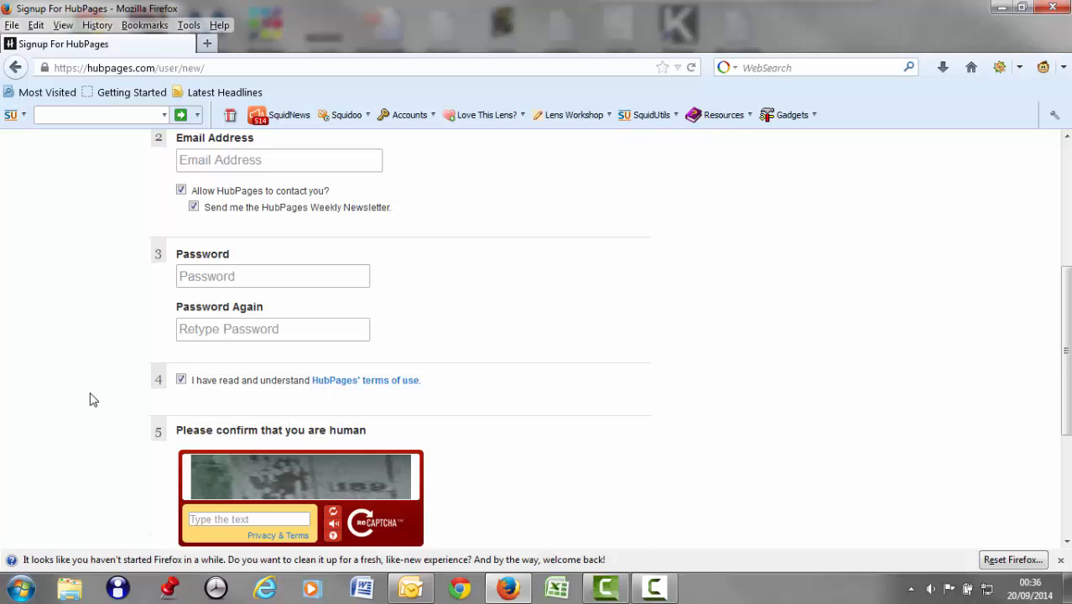
pyautogui.scroll(-3)
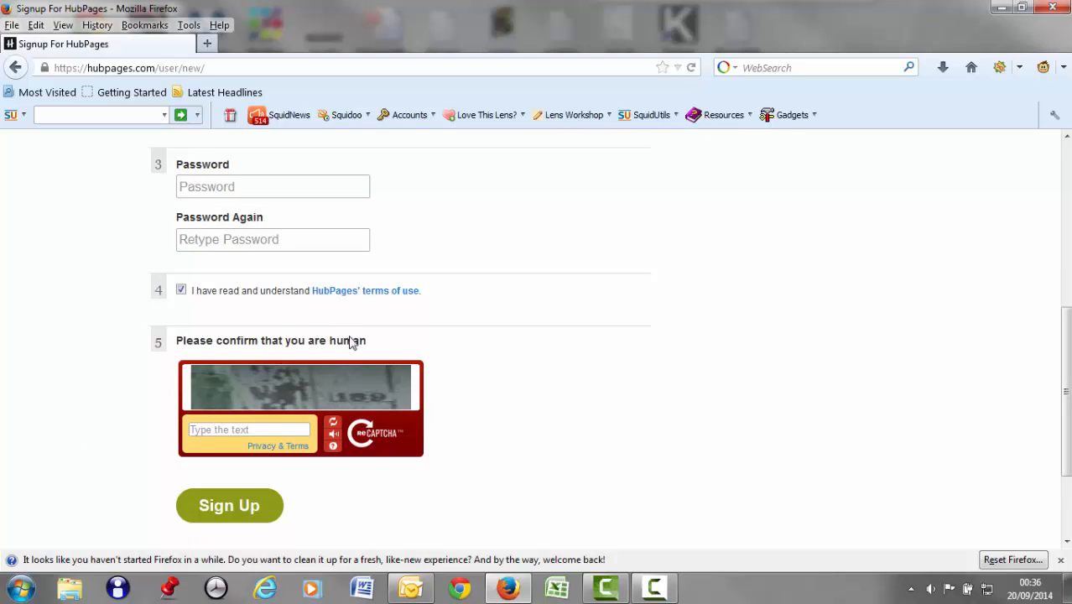
pyautogui.moveTo(325, 405)
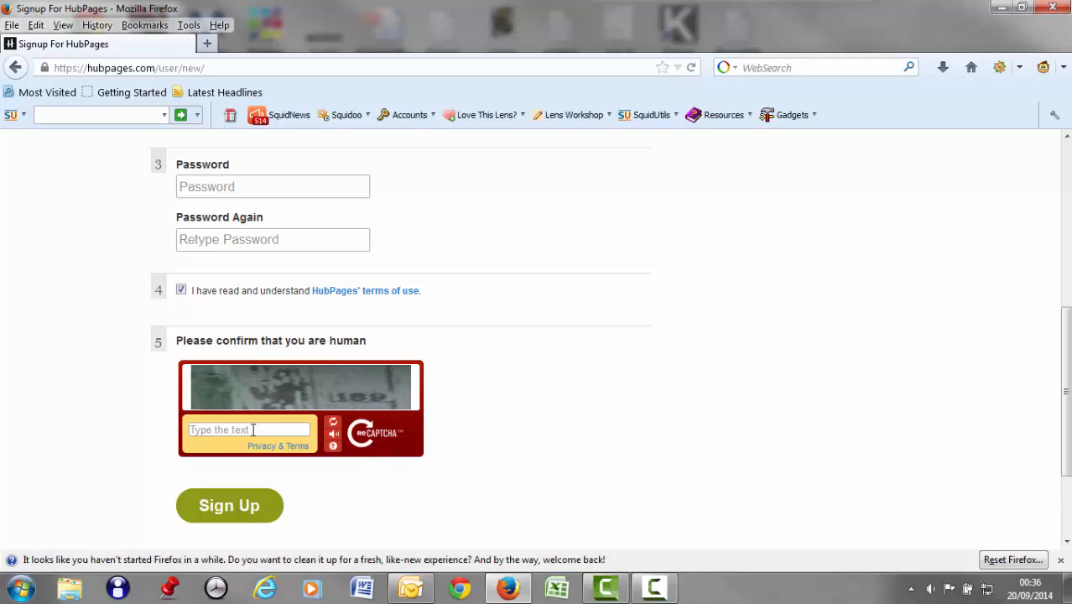
pyautogui.moveTo(405, 293)
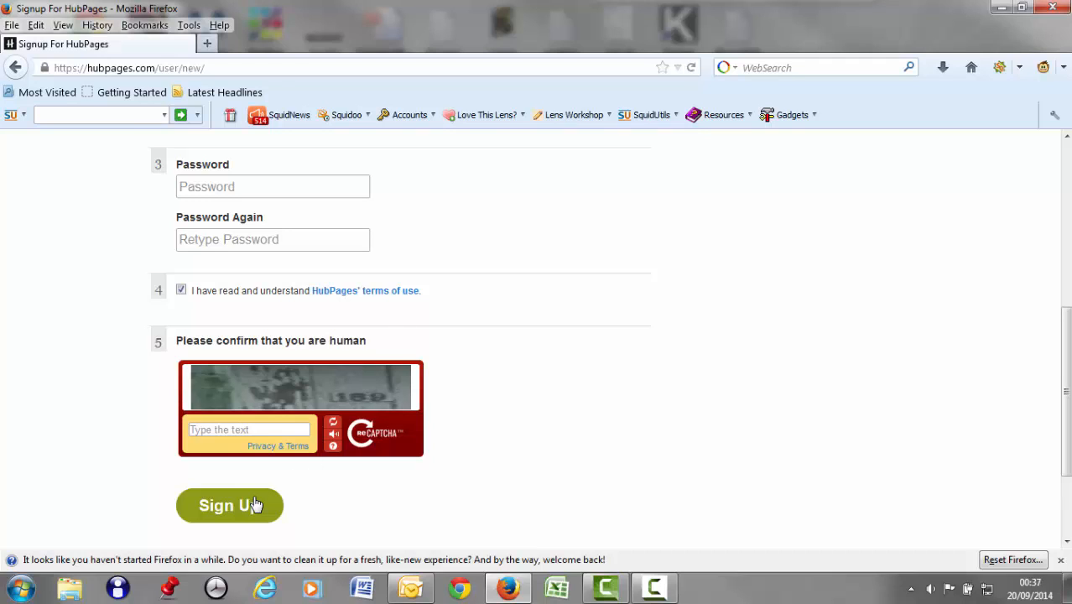
# - Open the HubPages Terms Of Use popup and read down to sections 22 and 23
pyautogui.click(229, 504)
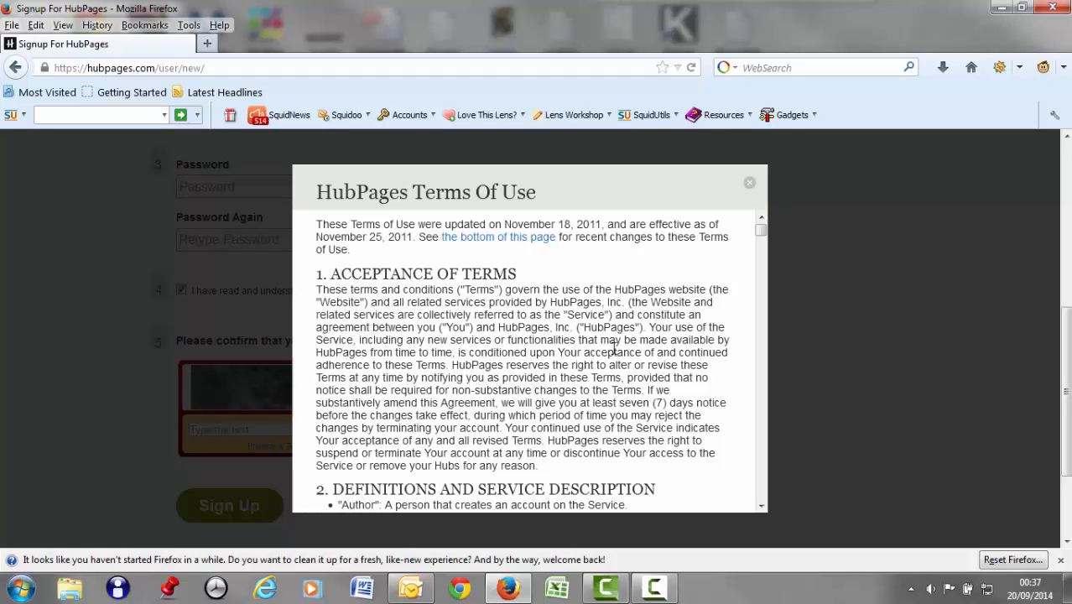
pyautogui.moveTo(440, 377)
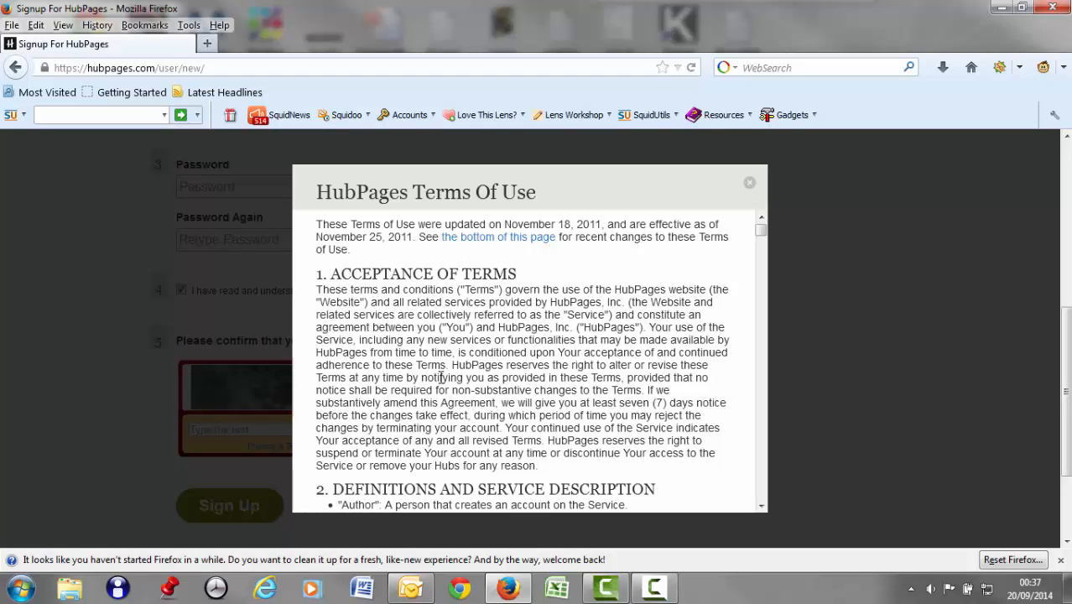
pyautogui.scroll(-3)
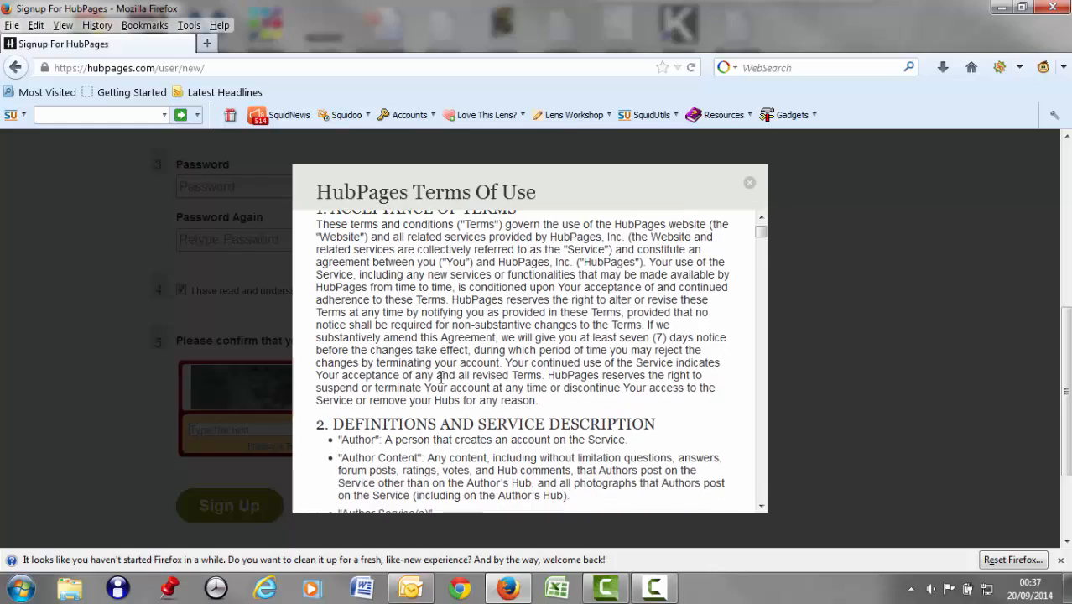
pyautogui.scroll(-3)
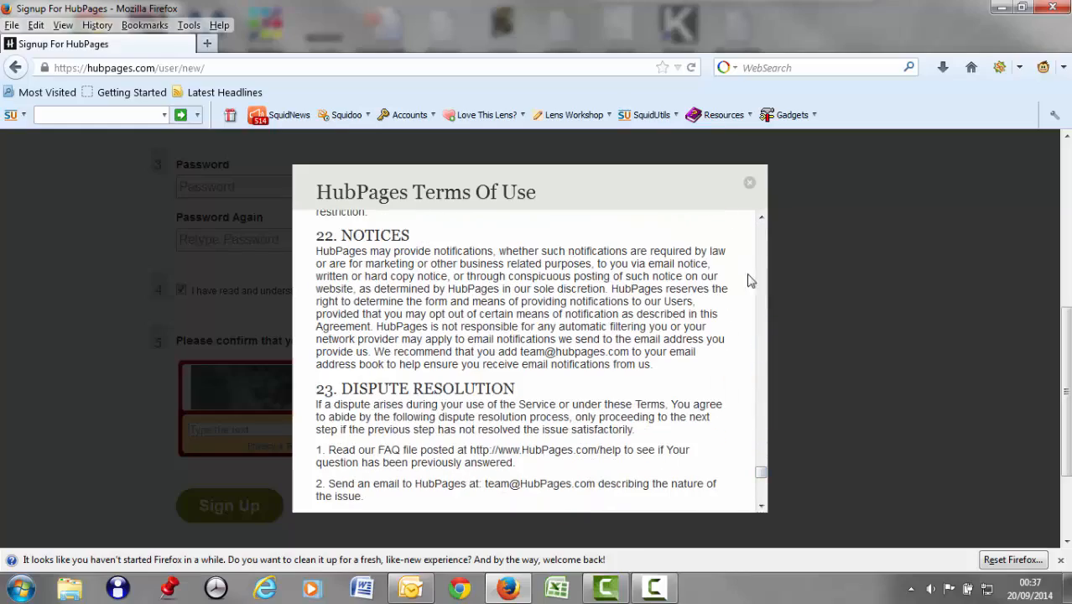
# - Dismiss the Terms Of Use popup to get back to the join form
pyautogui.click(749, 182)
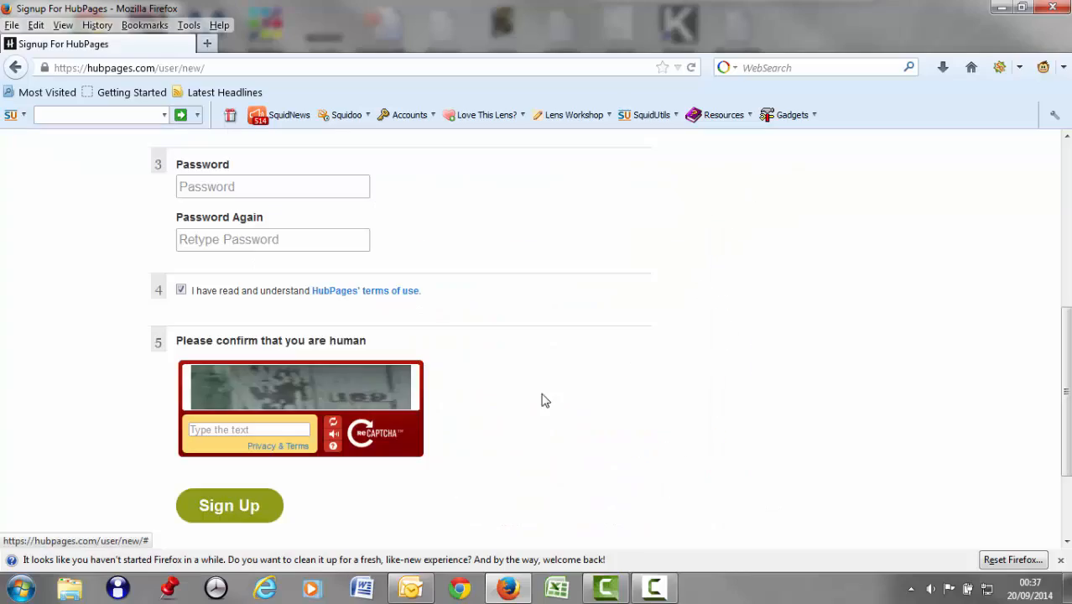
pyautogui.moveTo(687, 394)
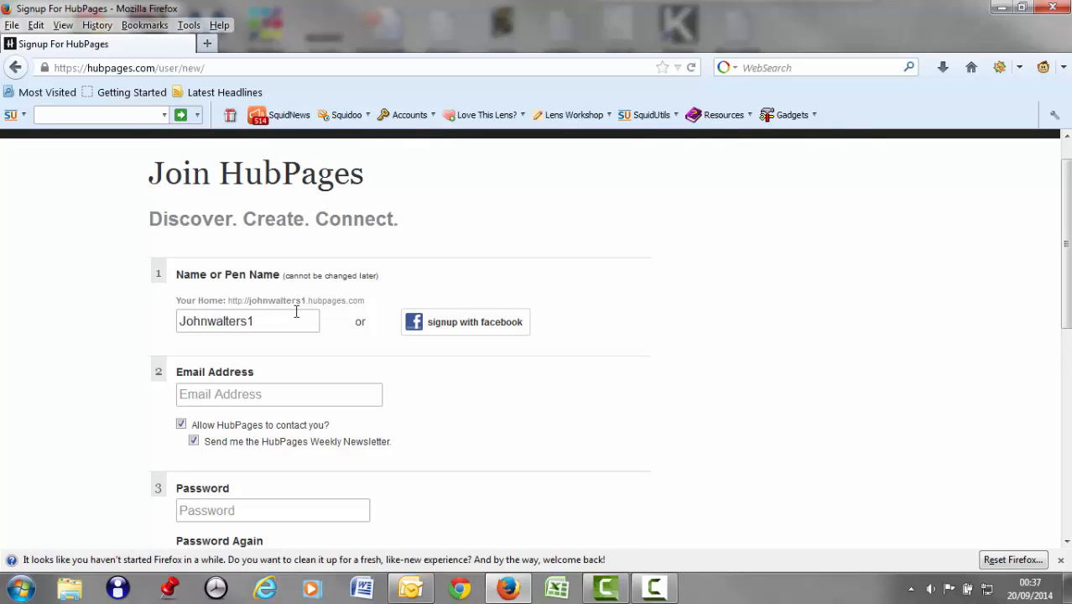
pyautogui.scroll(-3)
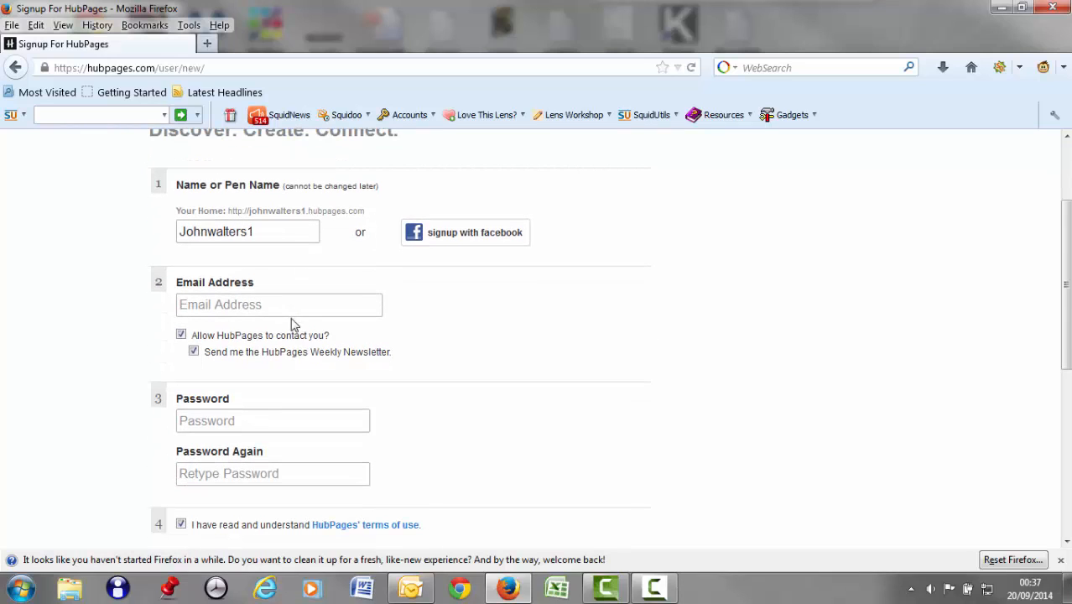
pyautogui.moveTo(299, 373)
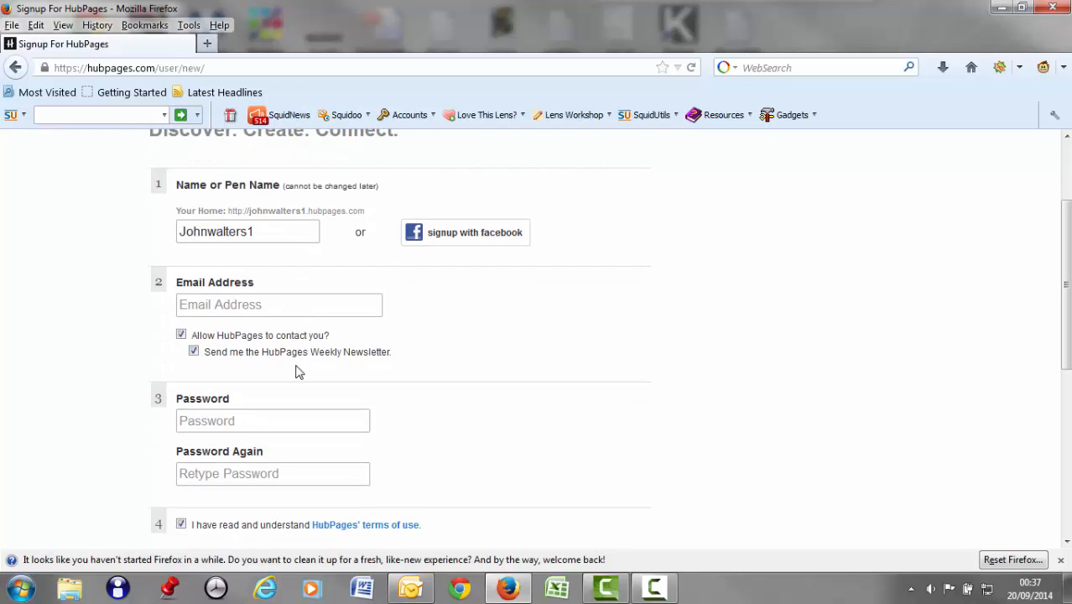
pyautogui.scroll(-3)
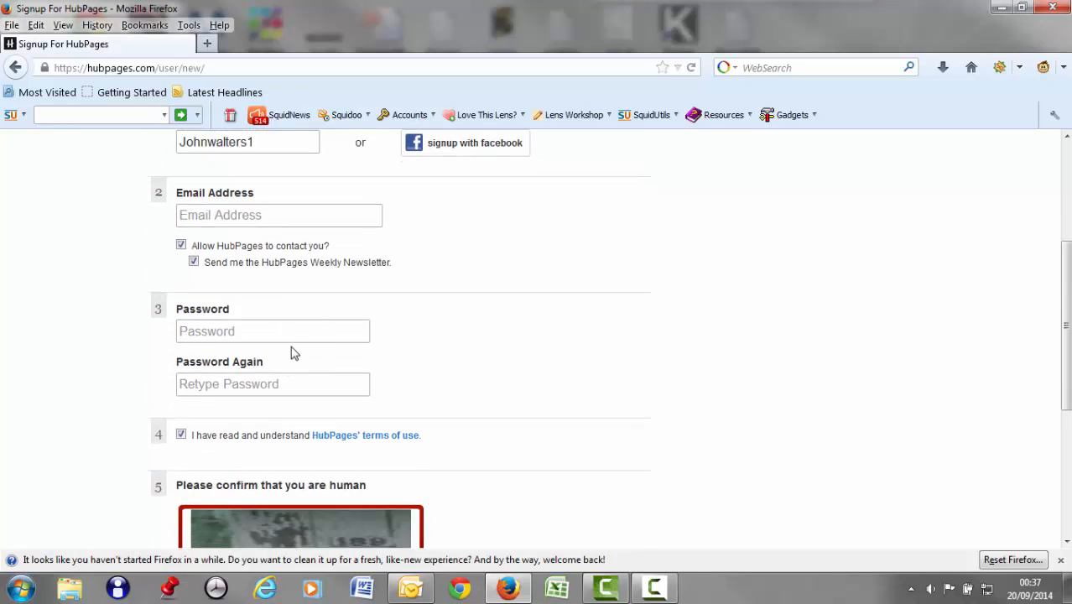
pyautogui.scroll(-3)
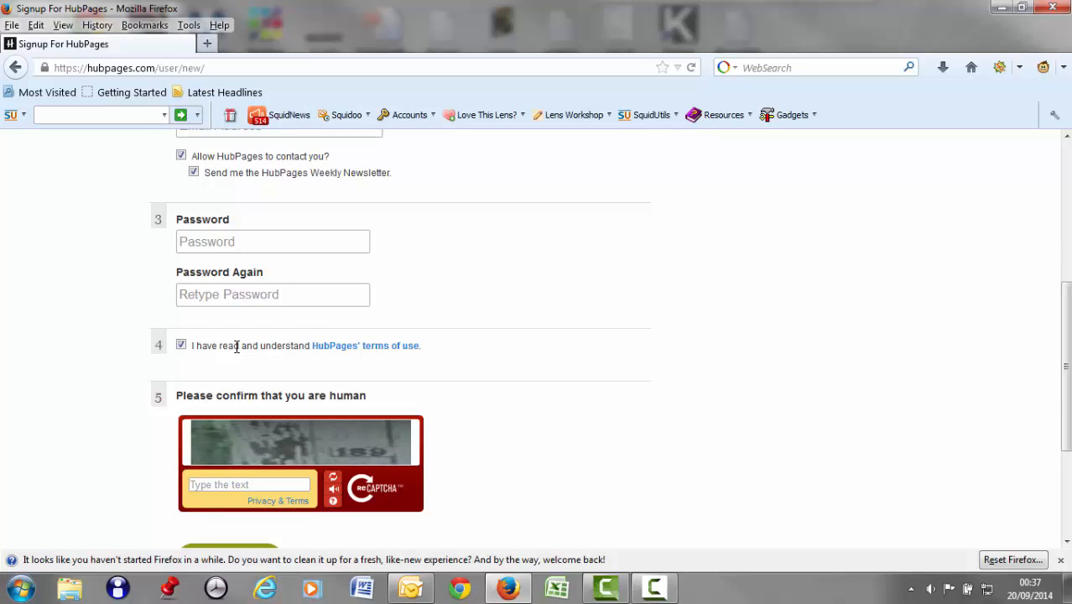
pyautogui.moveTo(290, 472)
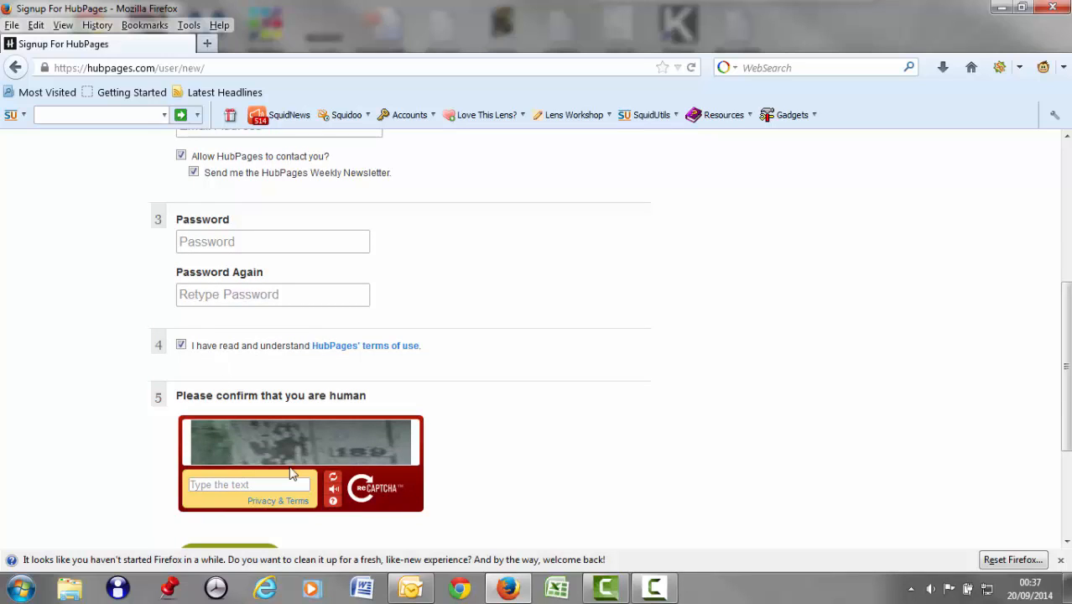
pyautogui.scroll(-3)
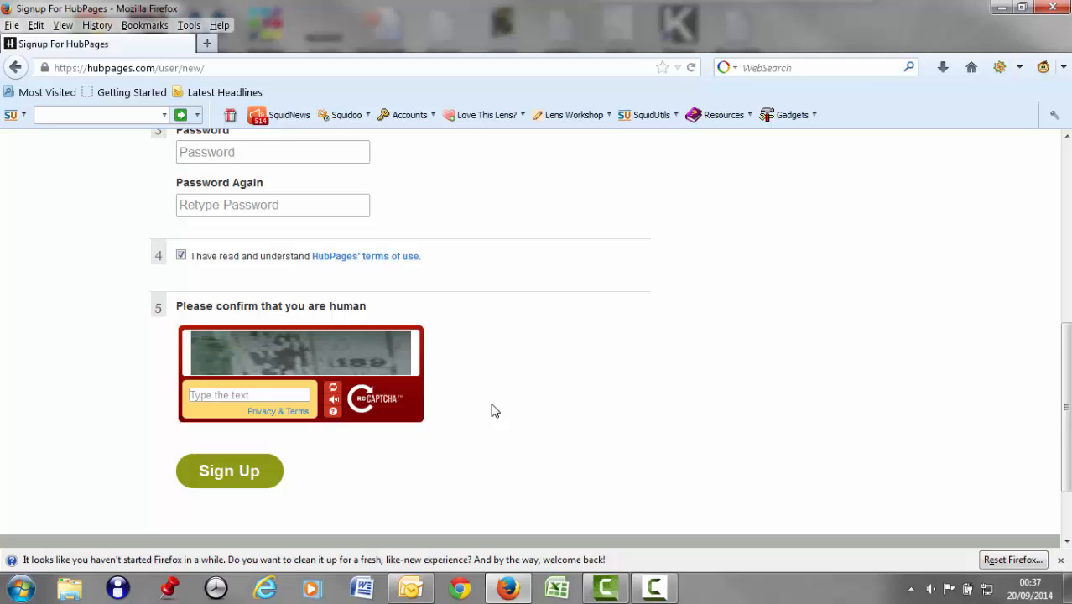
pyautogui.moveTo(484, 412)
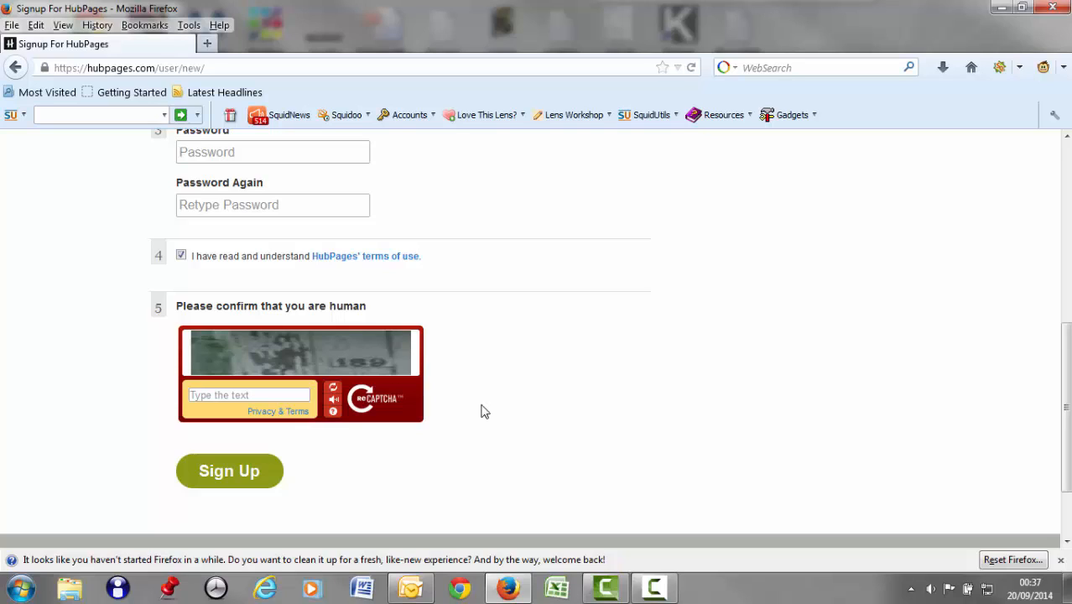